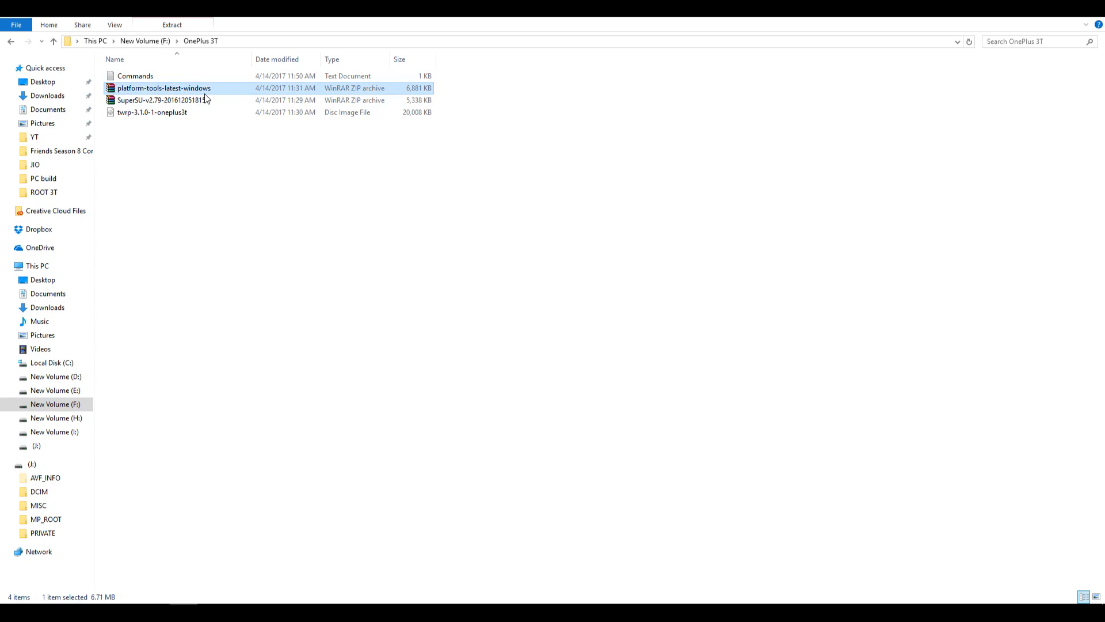
Extract platform-tools-latest-windows.zip, copy the SuperSU and TWRP files, and enter the extracted folder.
left_click(171, 24)
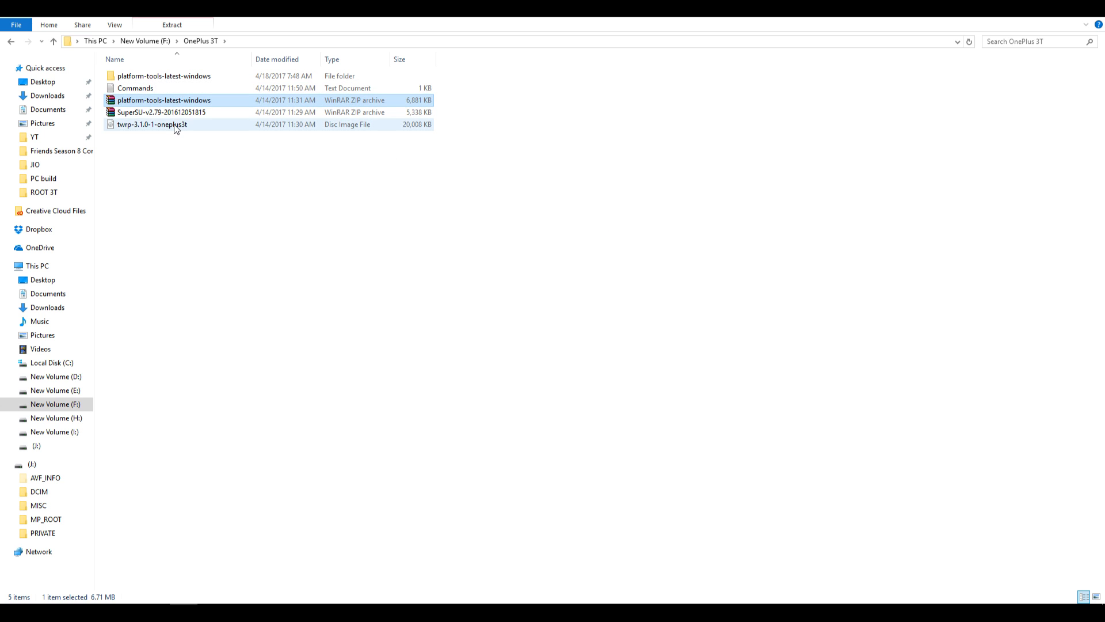
right_click(152, 124)
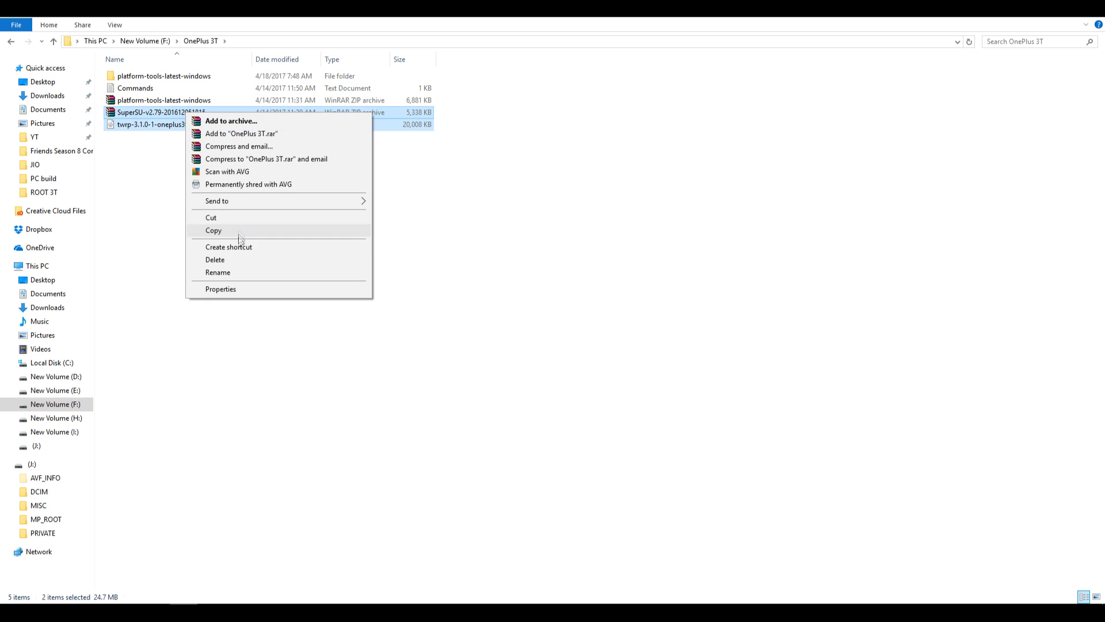
left_click(163, 76)
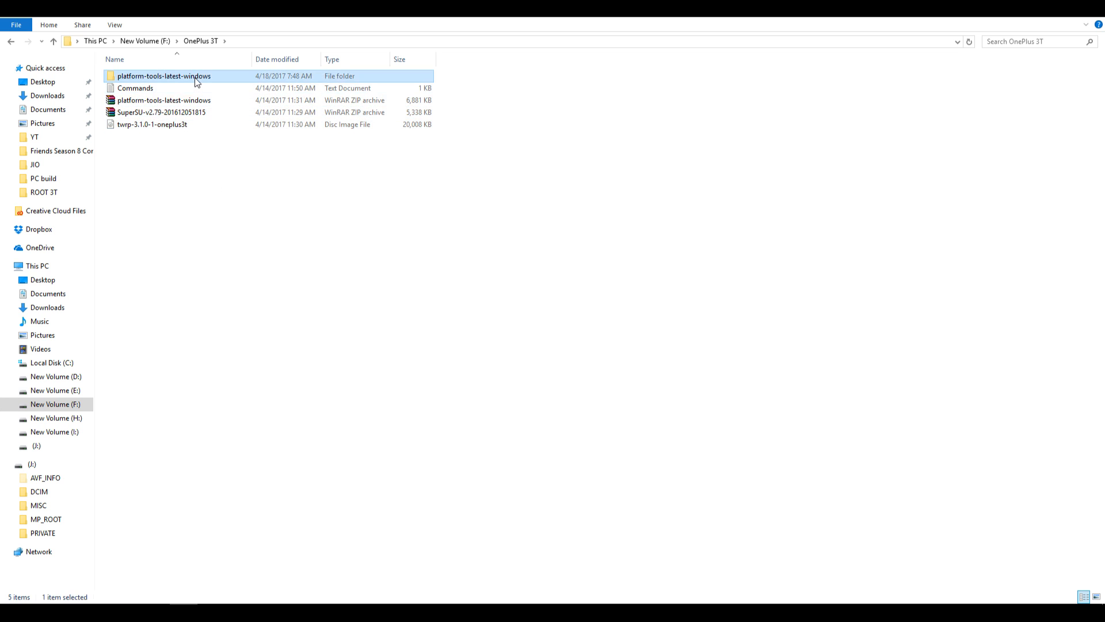
double_click(163, 76)
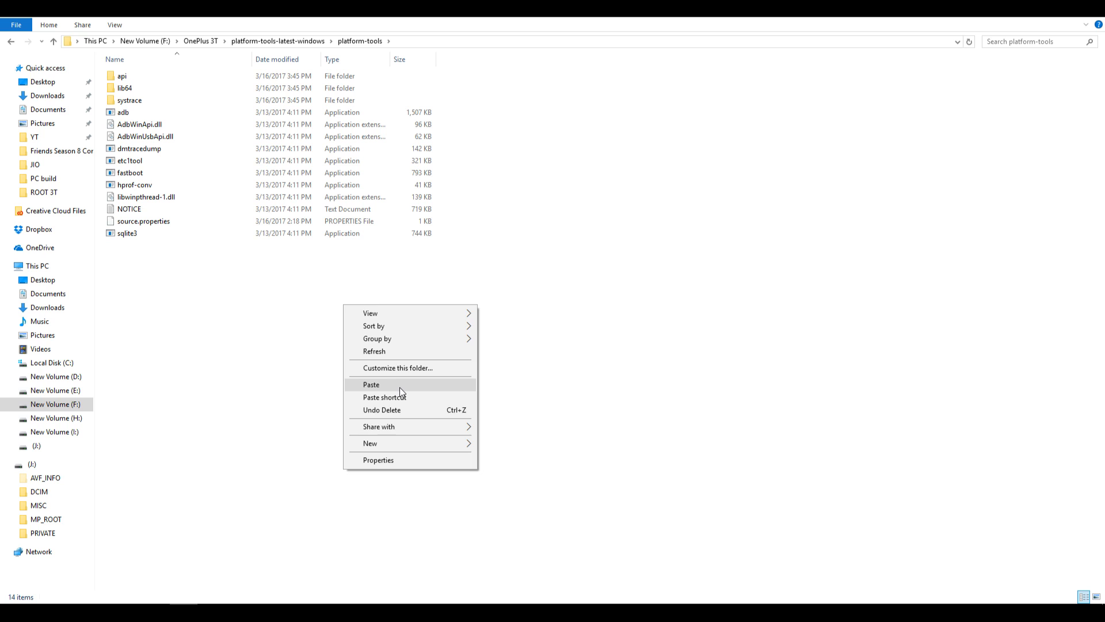
Paste the SuperSU zip and TWRP image next to adb and fastboot.
left_click(372, 385)
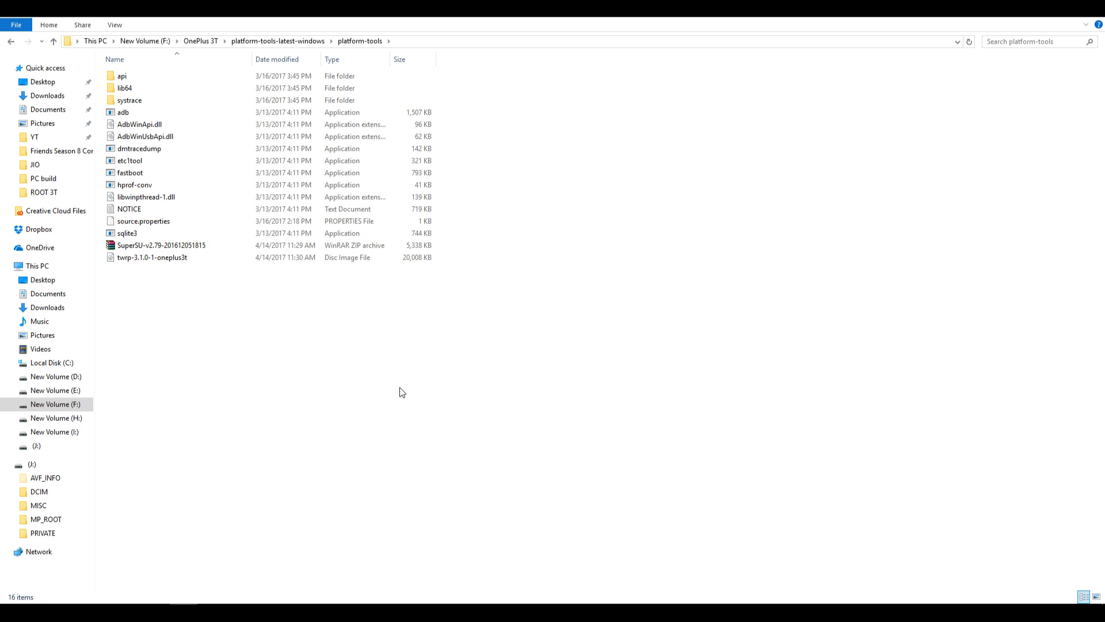
mouse_move(399, 381)
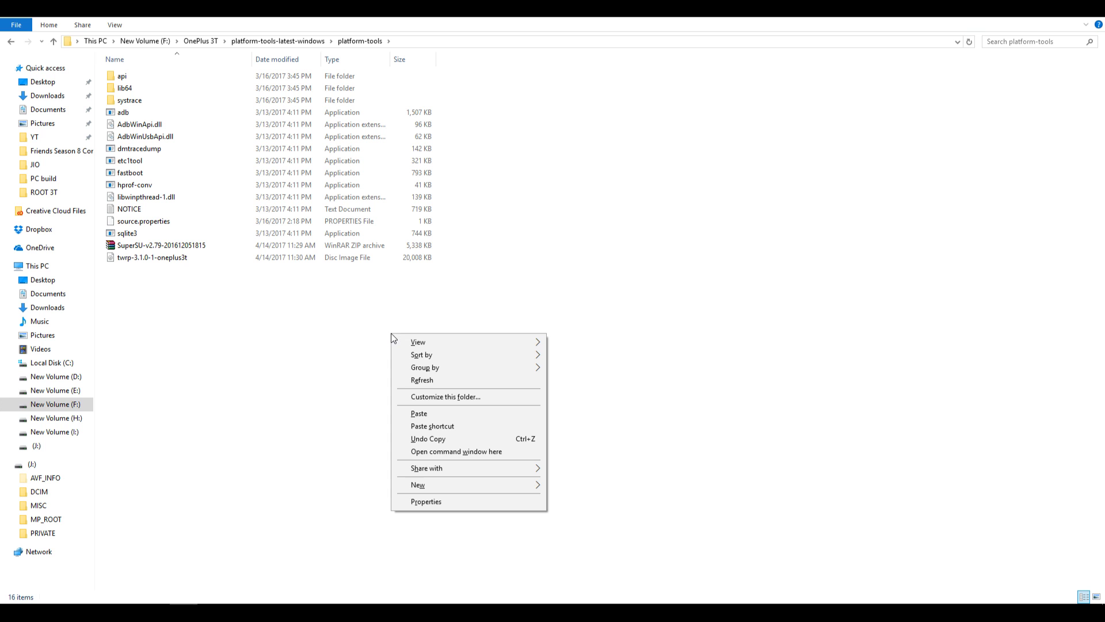
mouse_move(441, 355)
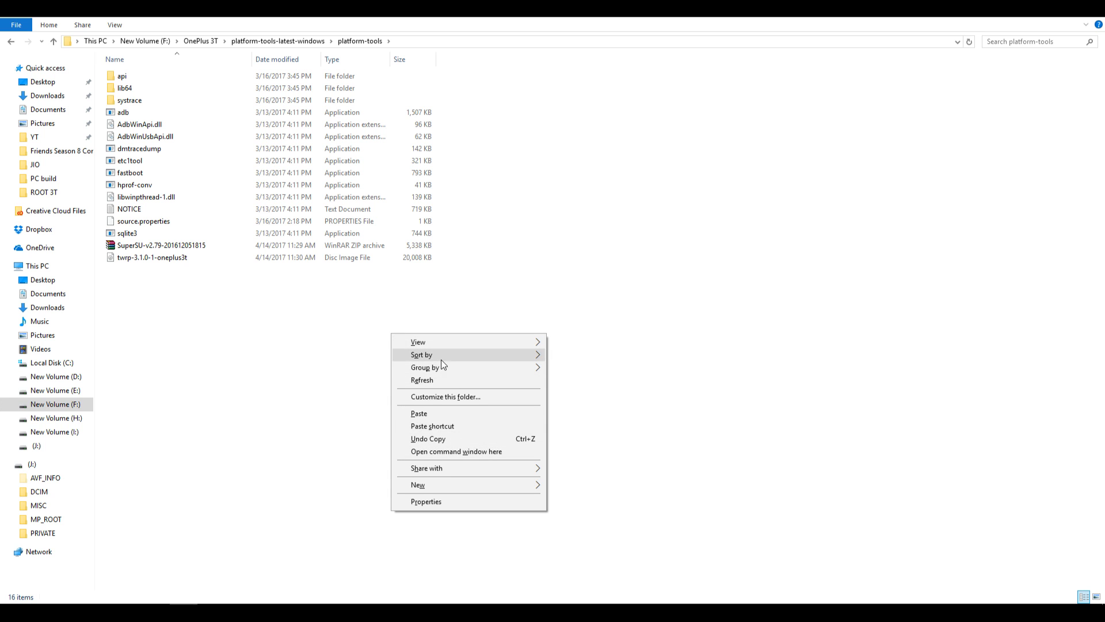
mouse_move(393, 337)
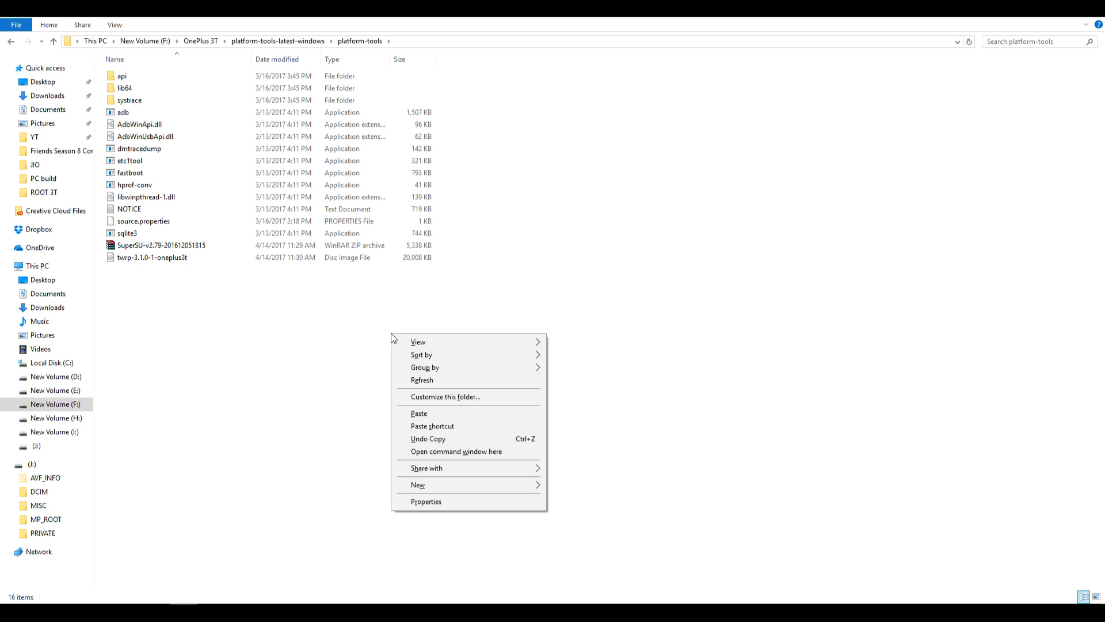
mouse_move(433, 426)
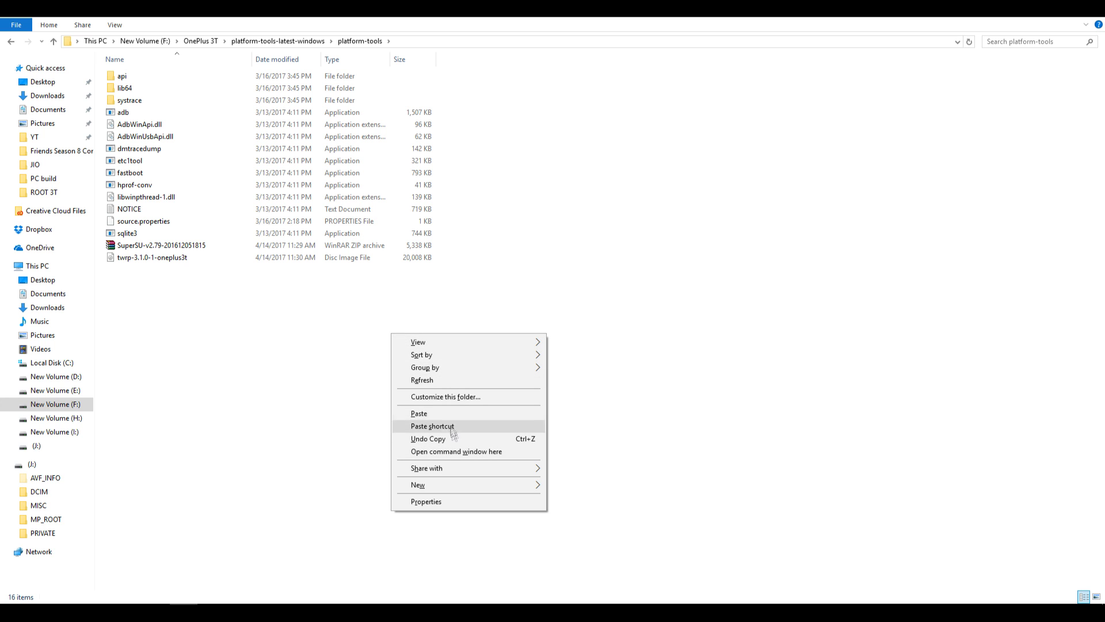
mouse_move(475, 451)
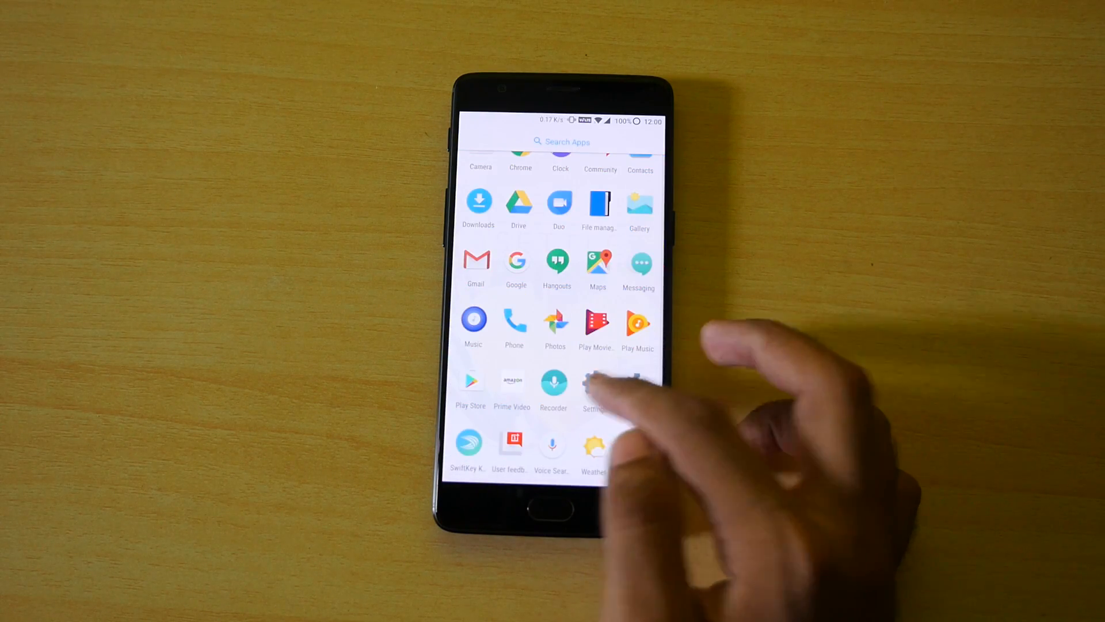
Enable Developer options via About phone and switch on OEM unlocking and Advanced reboot.
left_click(593, 386)
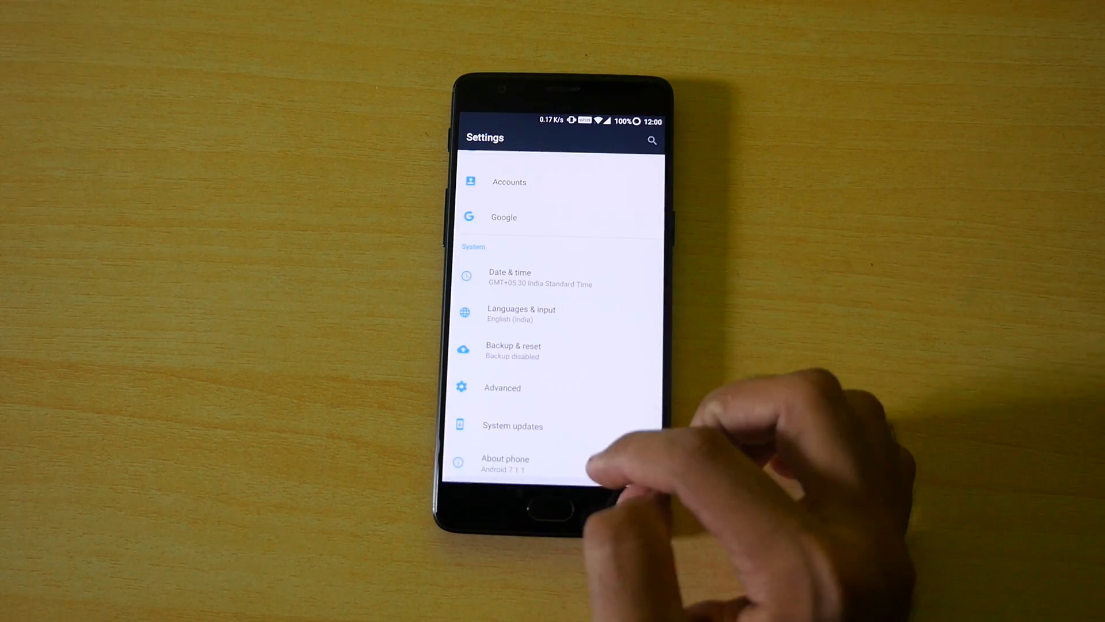
left_click(504, 463)
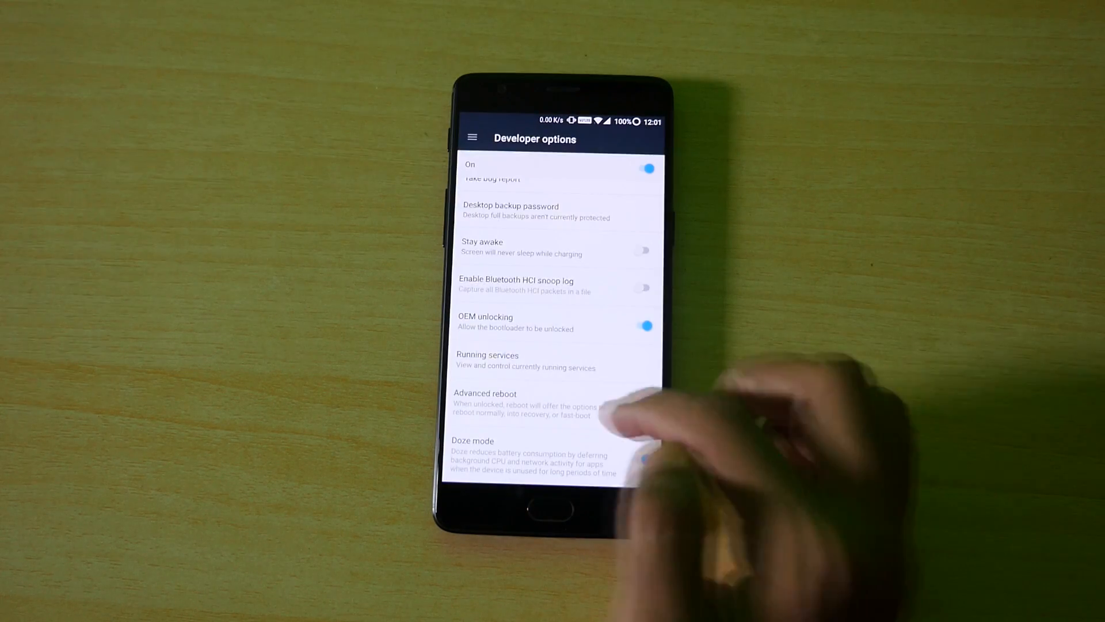
scroll("down", 3)
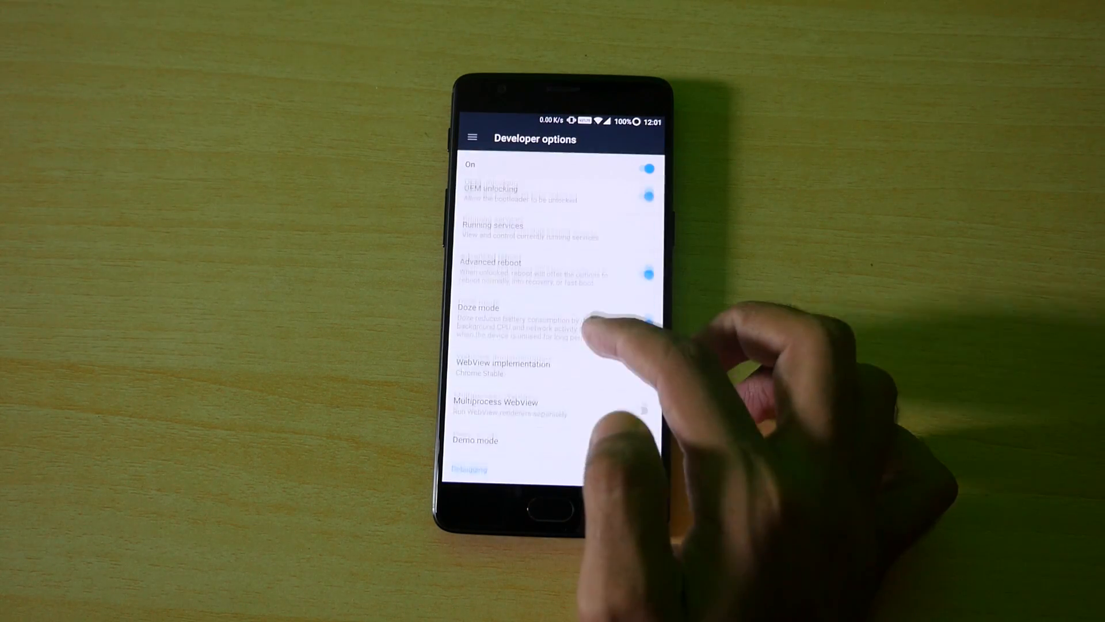
left_click(642, 346)
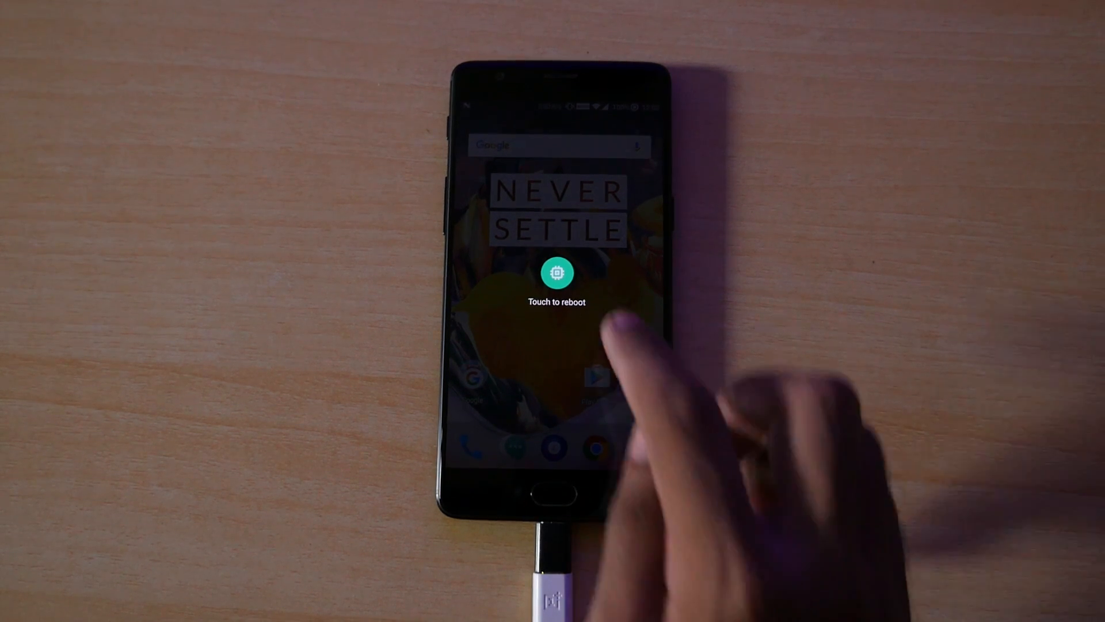
Confirm rebooting the phone into the bootloader.
left_click(557, 274)
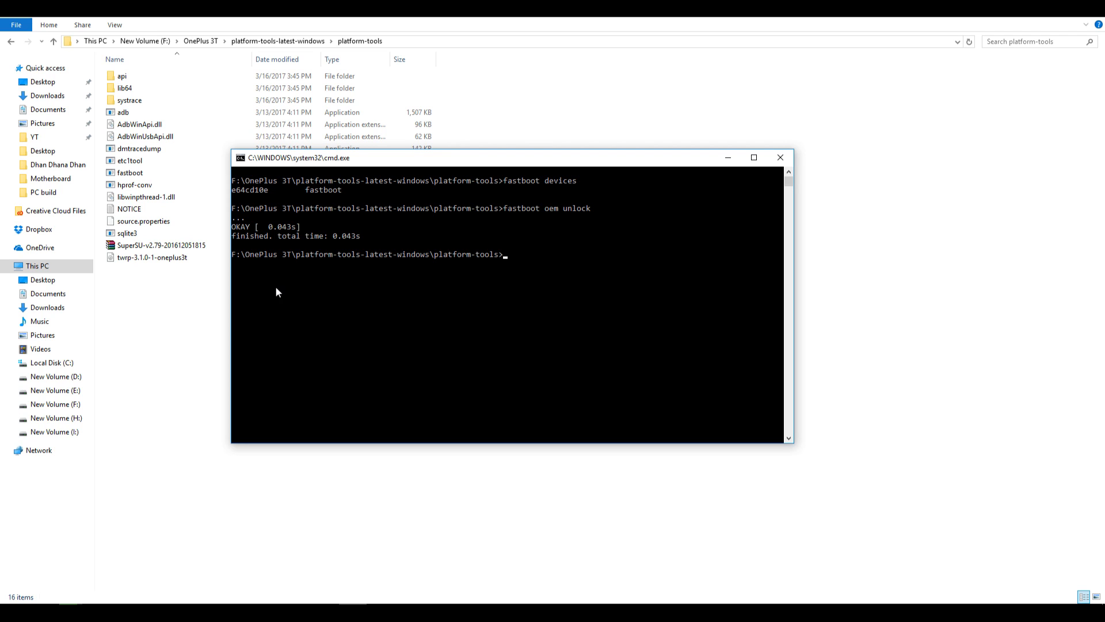
mouse_move(249, 269)
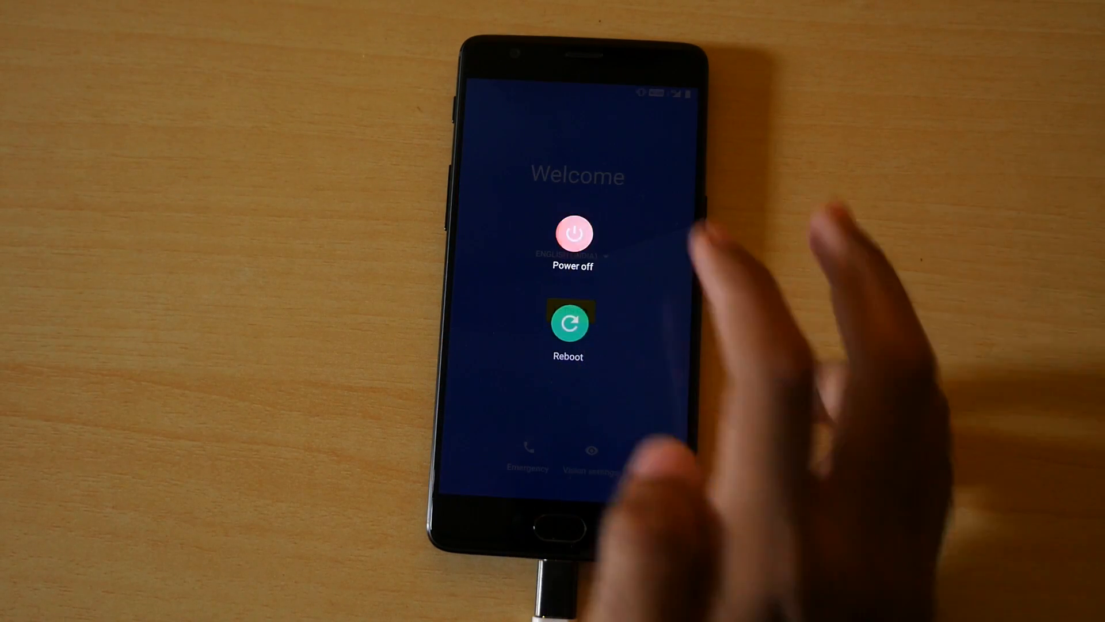
Reboot the freshly reset phone from the Welcome screen.
left_click(573, 232)
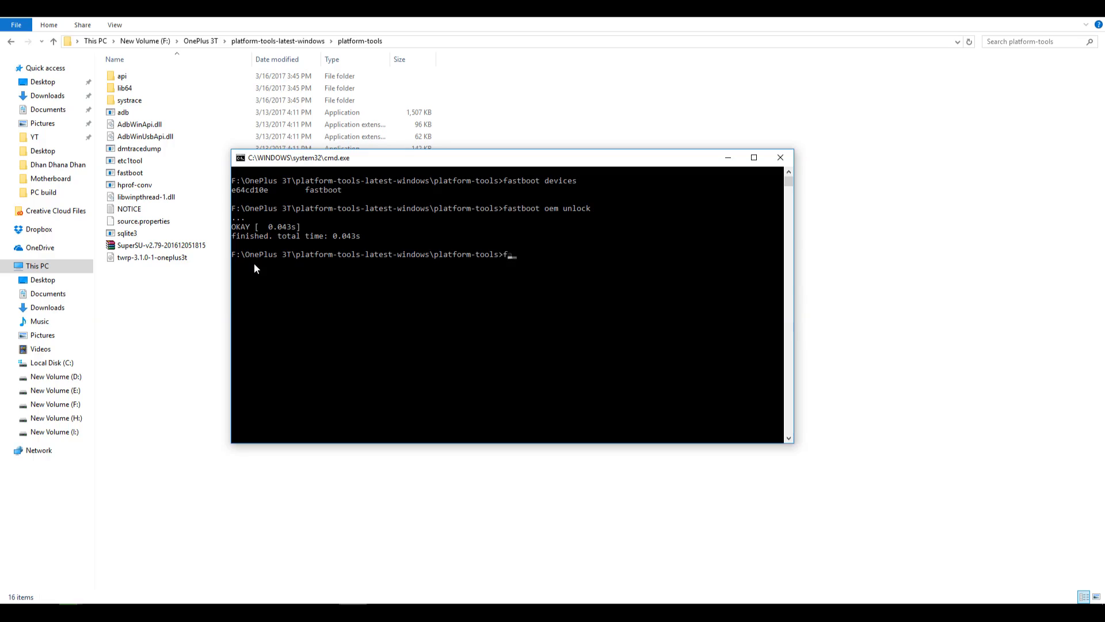
Run 'fastboot flash recovery twrp-3.1.0-1-oneplus3t.img' after checking the image name in Explorer.
type("astboot")
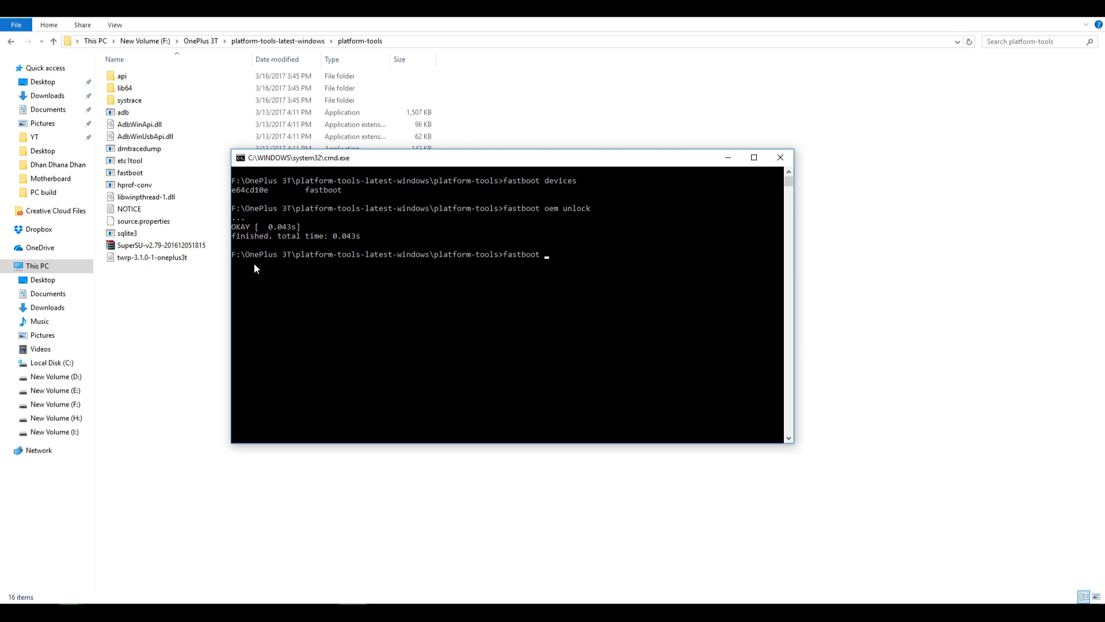
type("fla")
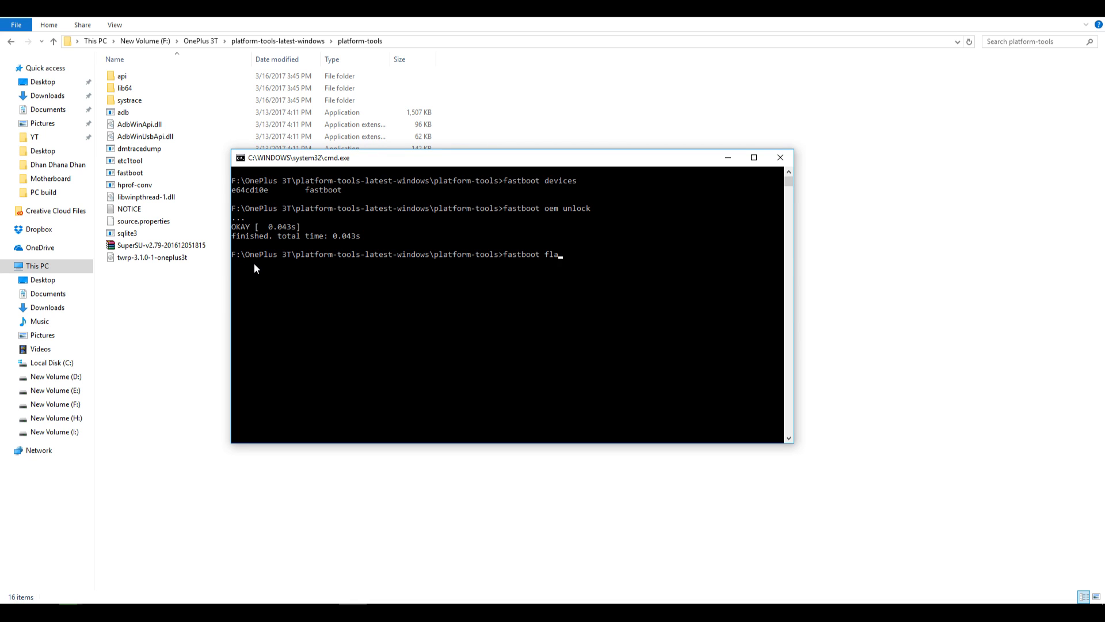
type("sh reco")
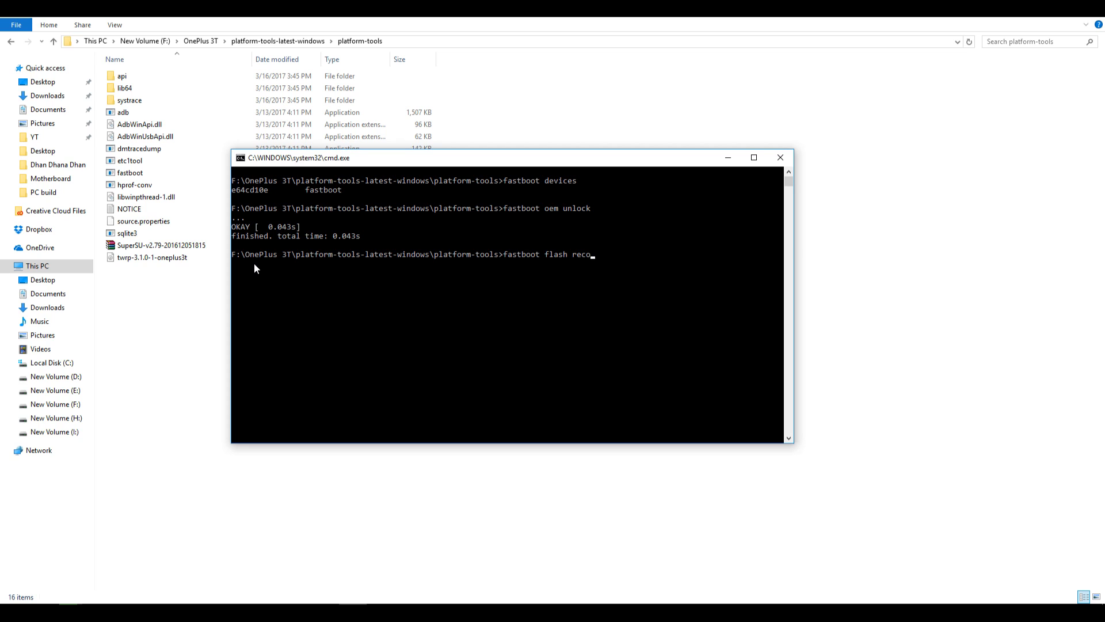
type("vert")
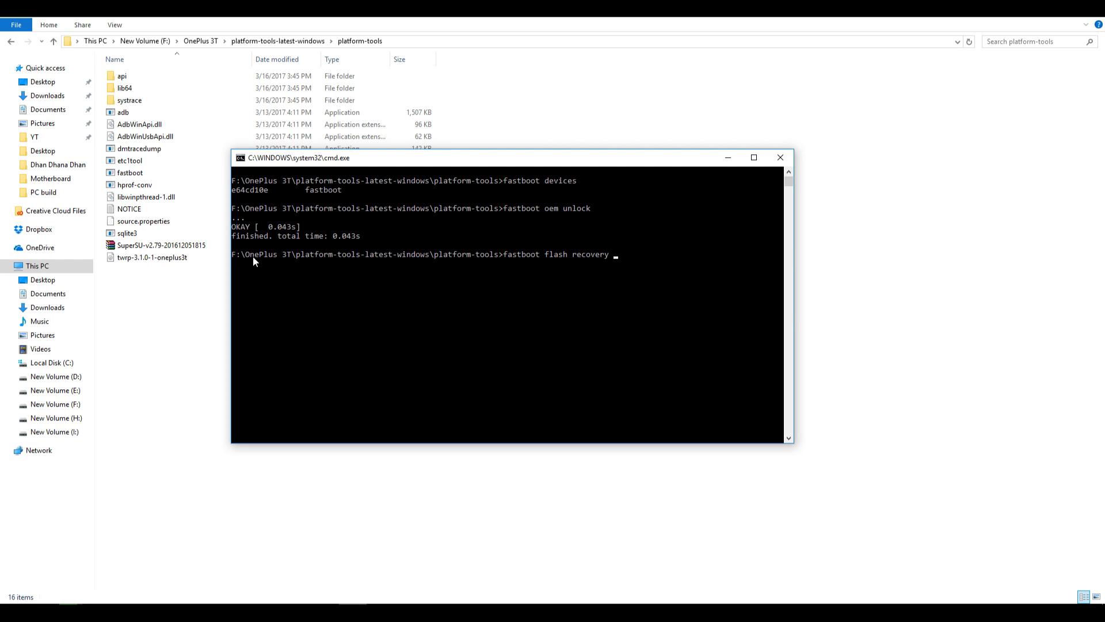
mouse_move(246, 259)
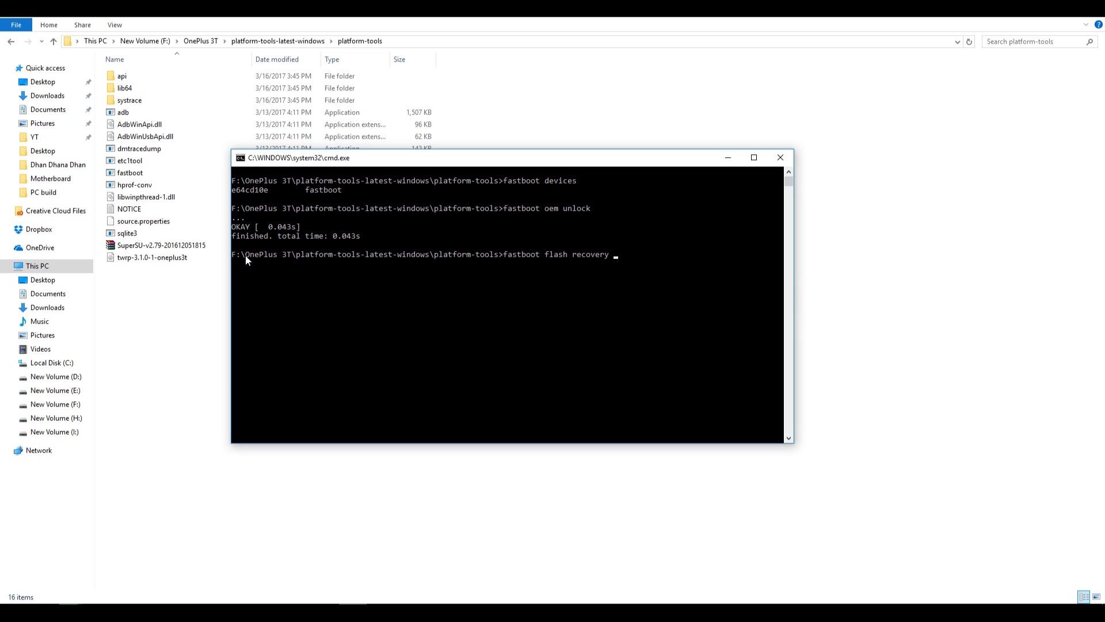
left_click(151, 257)
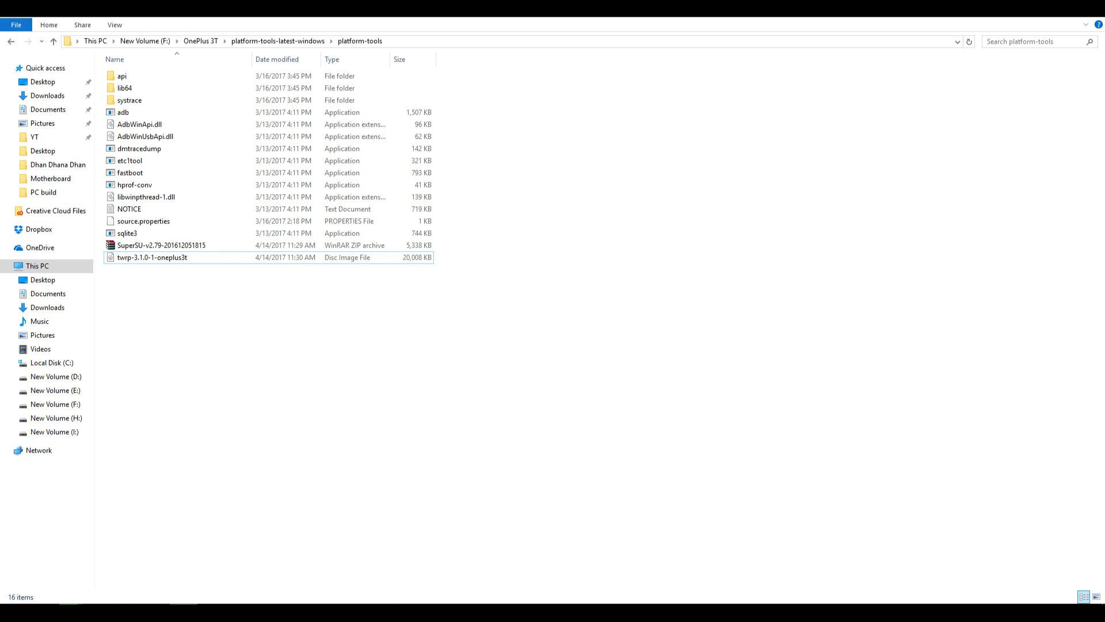
type("fastboot flash recovery twrp-3.1.0-1-oneplus3t")
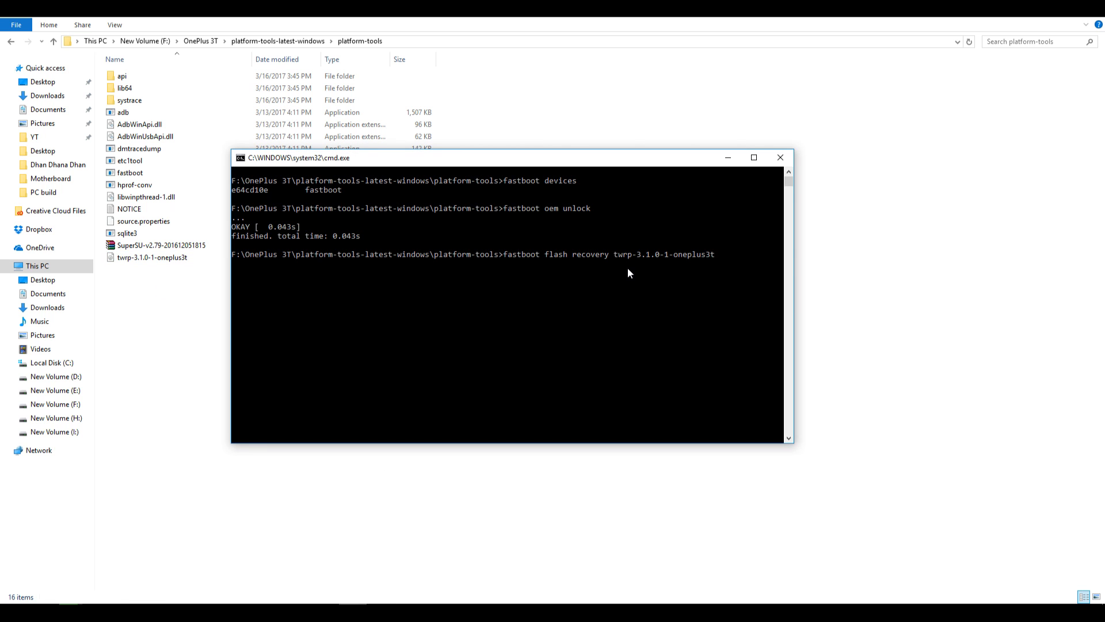
type(",")
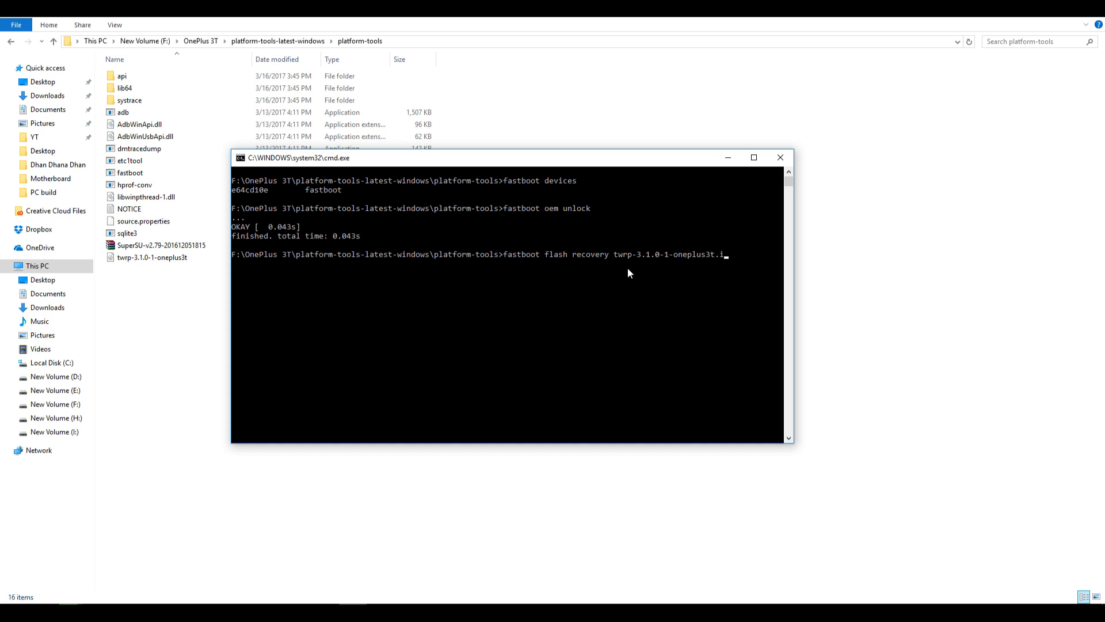
key("enter")
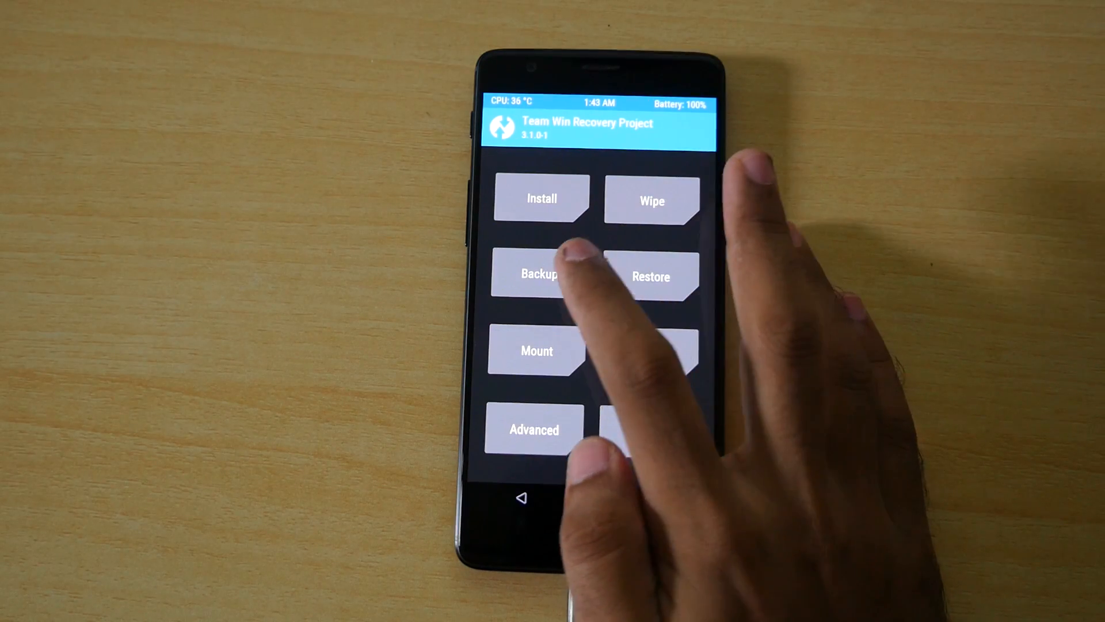
Back up the System, Data and Boot partitions, then return to the TWRP main menu.
left_click(541, 275)
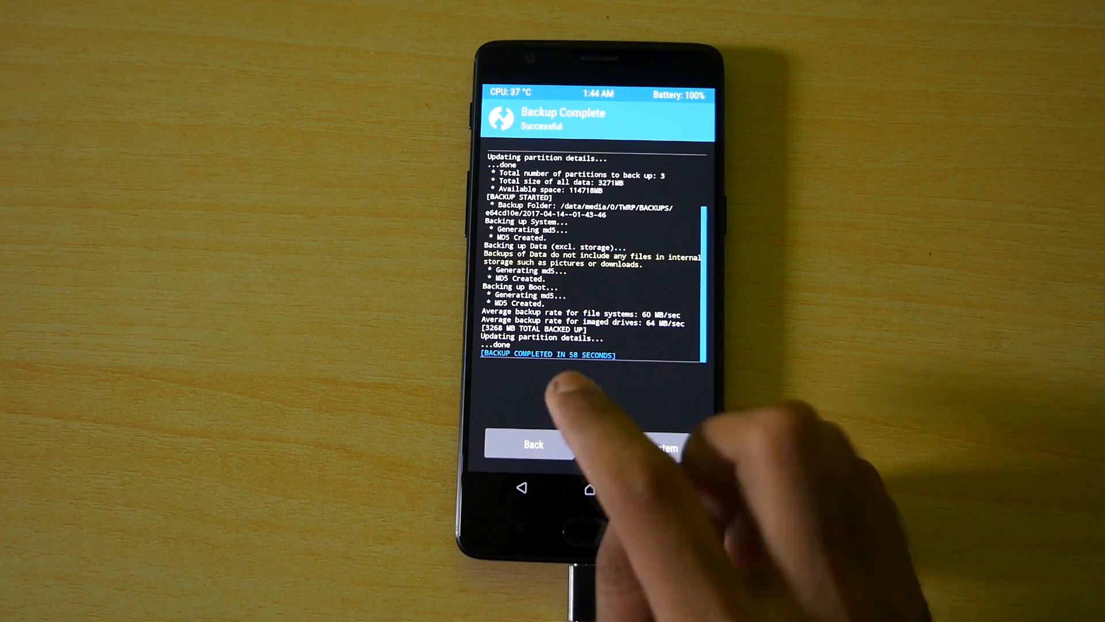
left_click(532, 444)
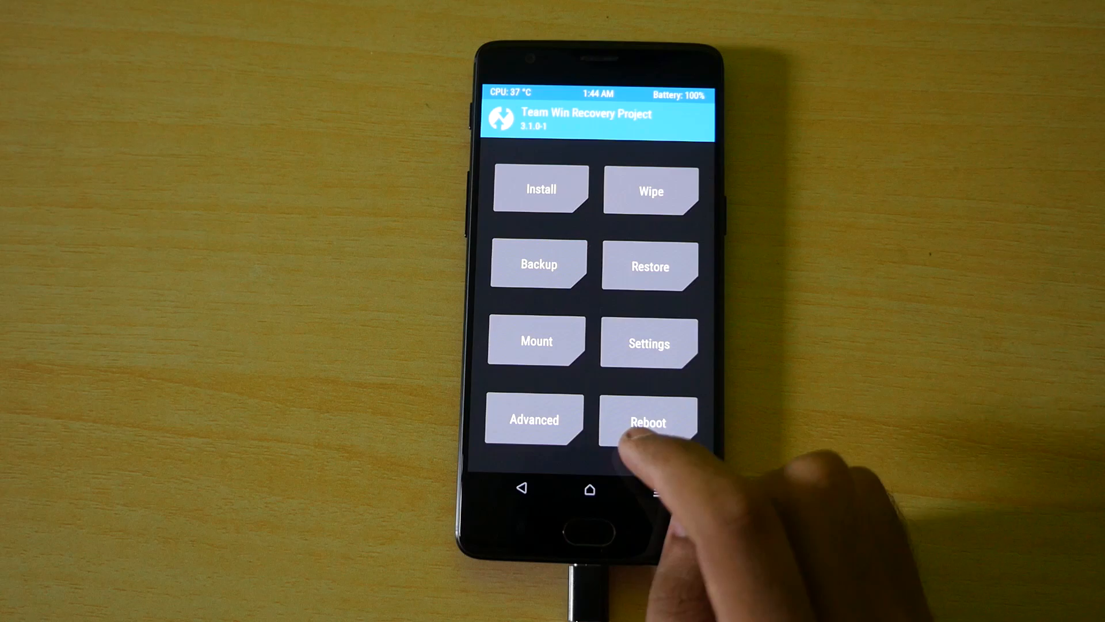
Flash SuperSU-v2.79-201612051815.zip and reboot the system into Android.
left_click(540, 189)
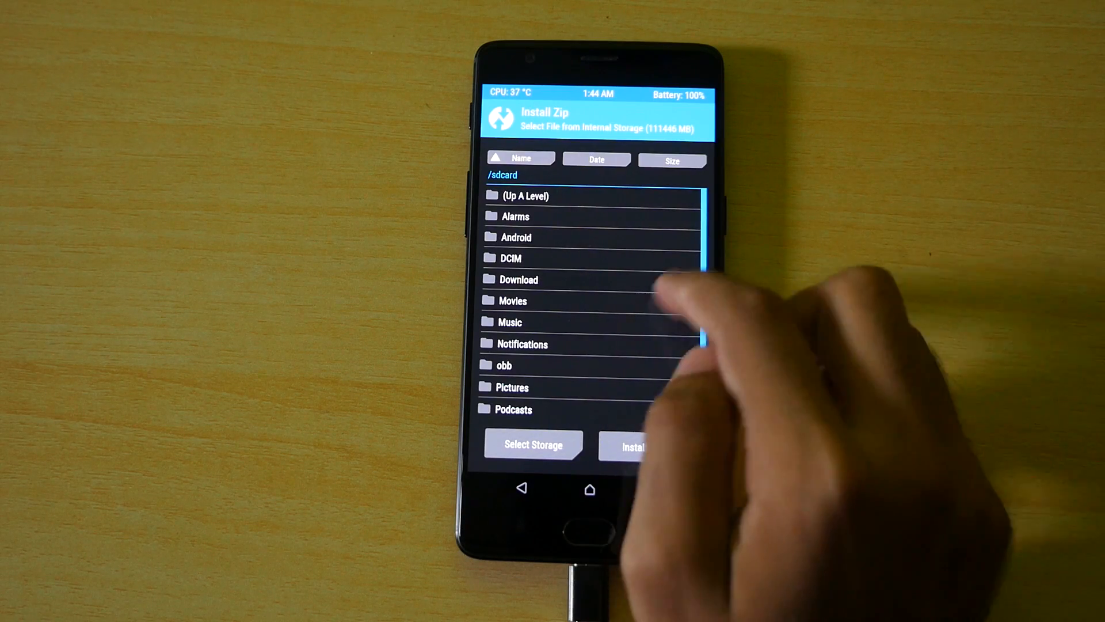
left_click(595, 275)
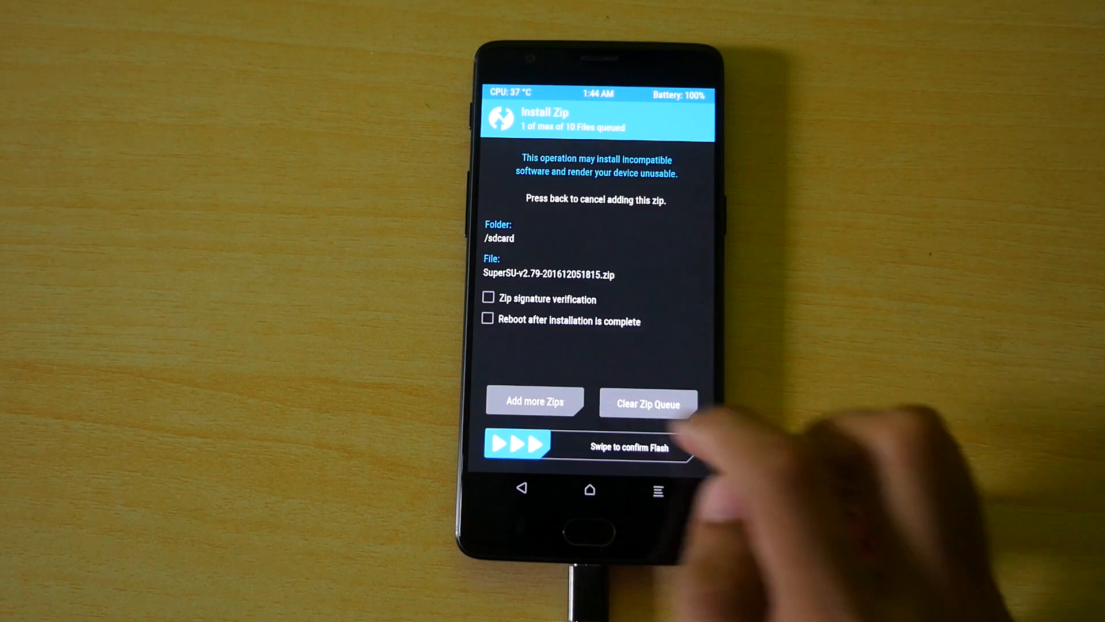
left_click_drag(518, 444, 670, 445)
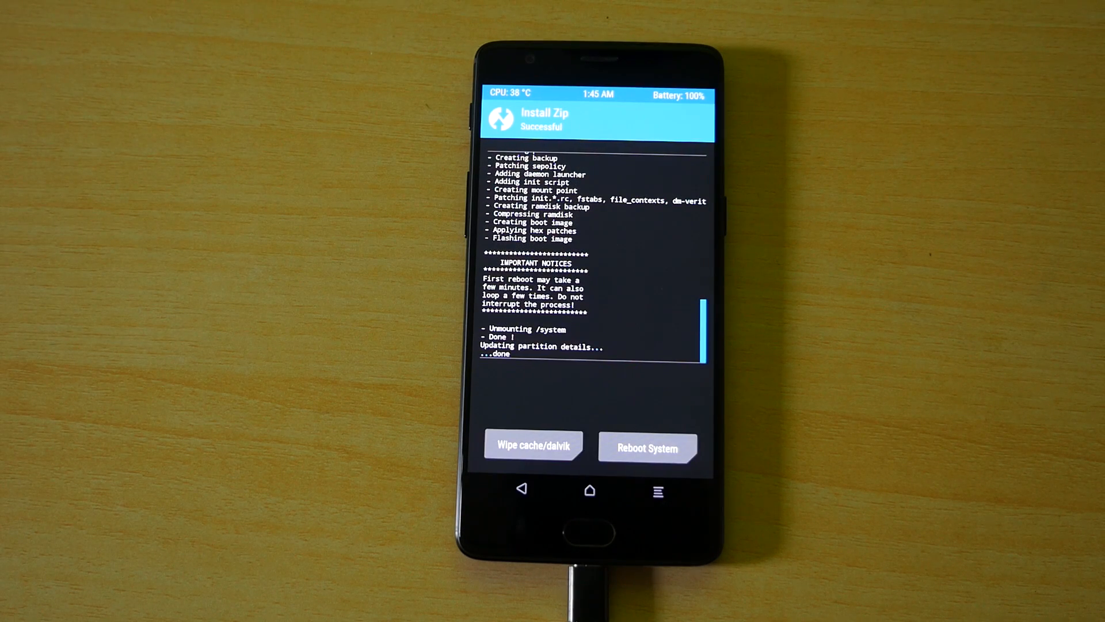
left_click(646, 448)
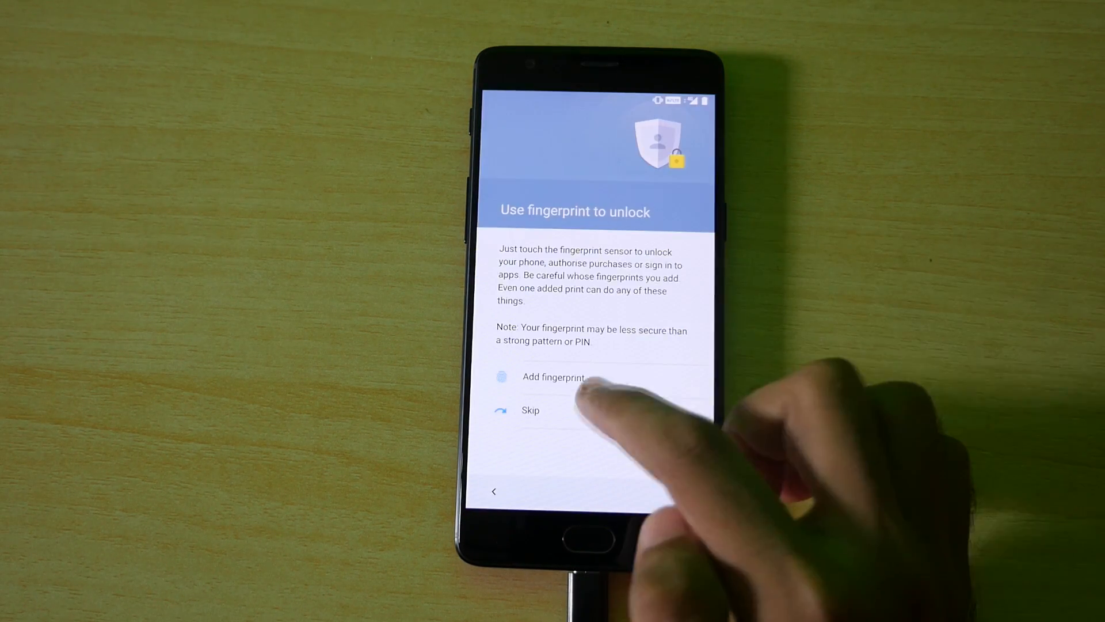
Skip the fingerprint unlock setup step.
left_click(530, 409)
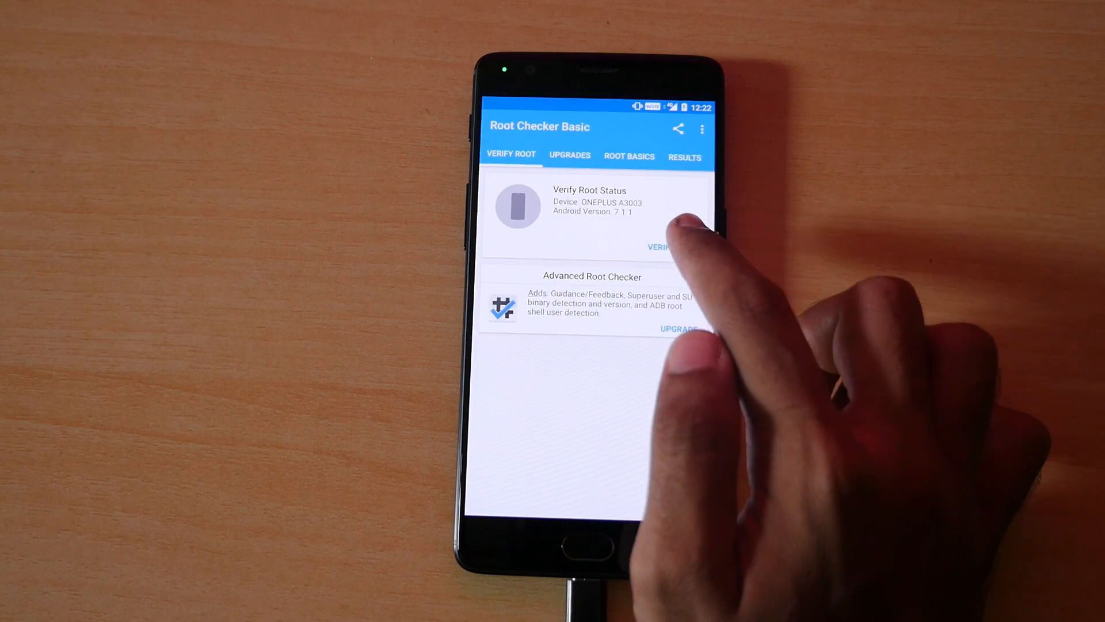
Run Verify Root on the ONEPLUS A3003 to confirm root access.
left_click(658, 246)
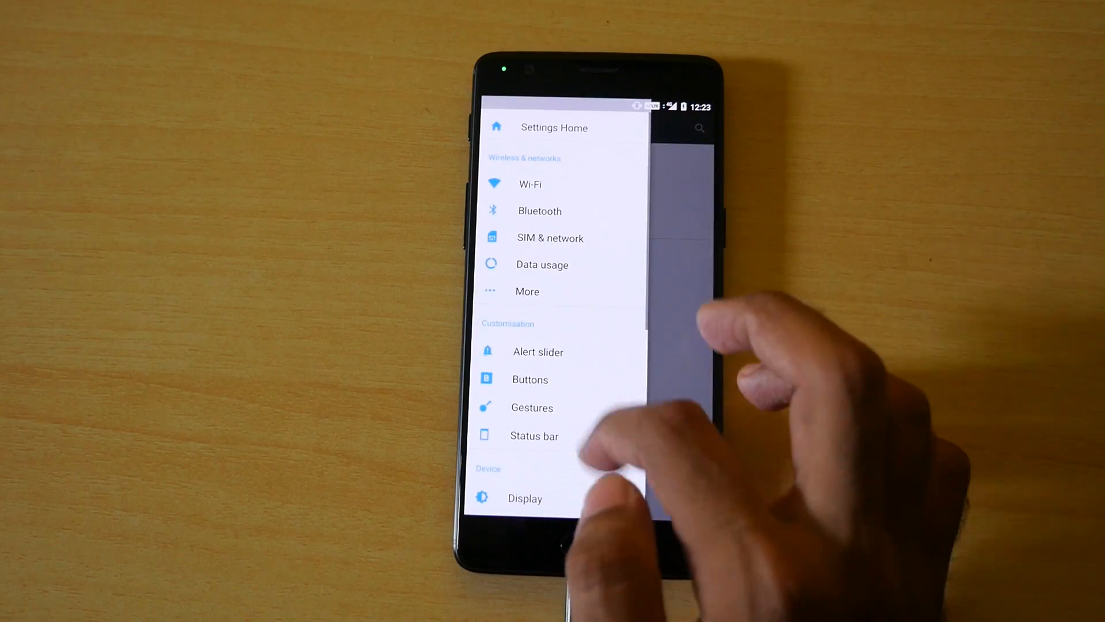
Set the home button's double-tap action to Turn off screen in the Buttons settings.
left_click(530, 379)
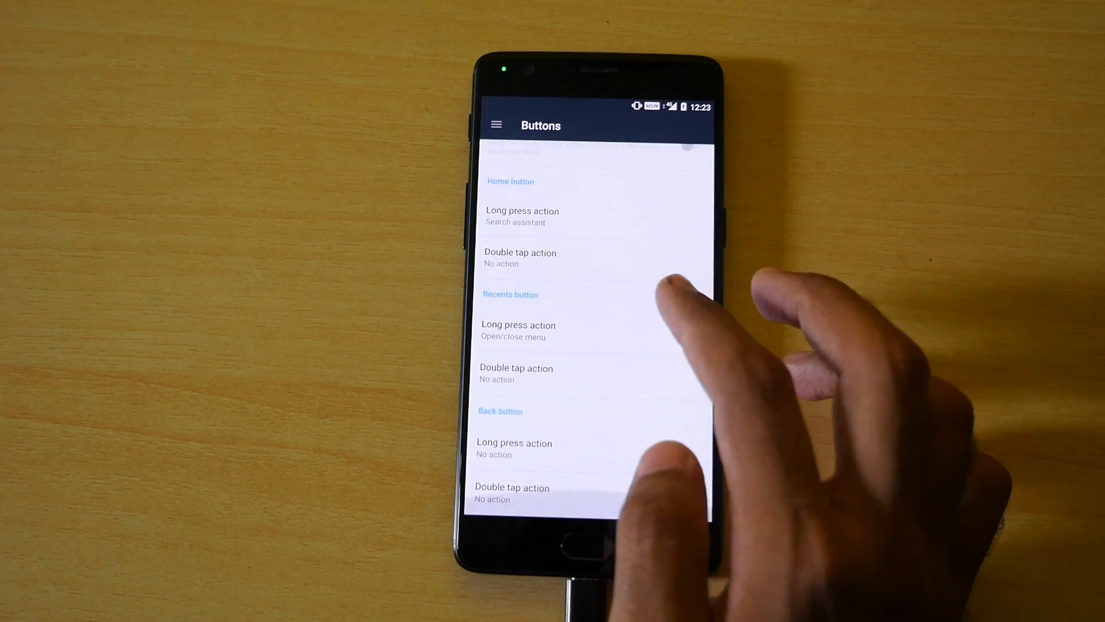
left_click(519, 257)
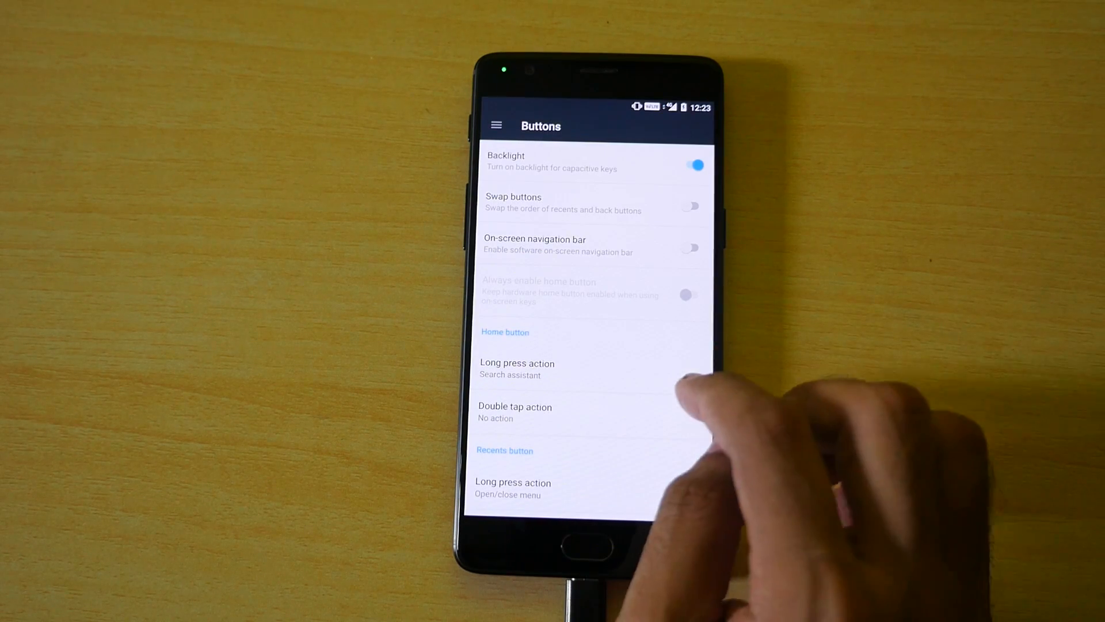
left_click(514, 412)
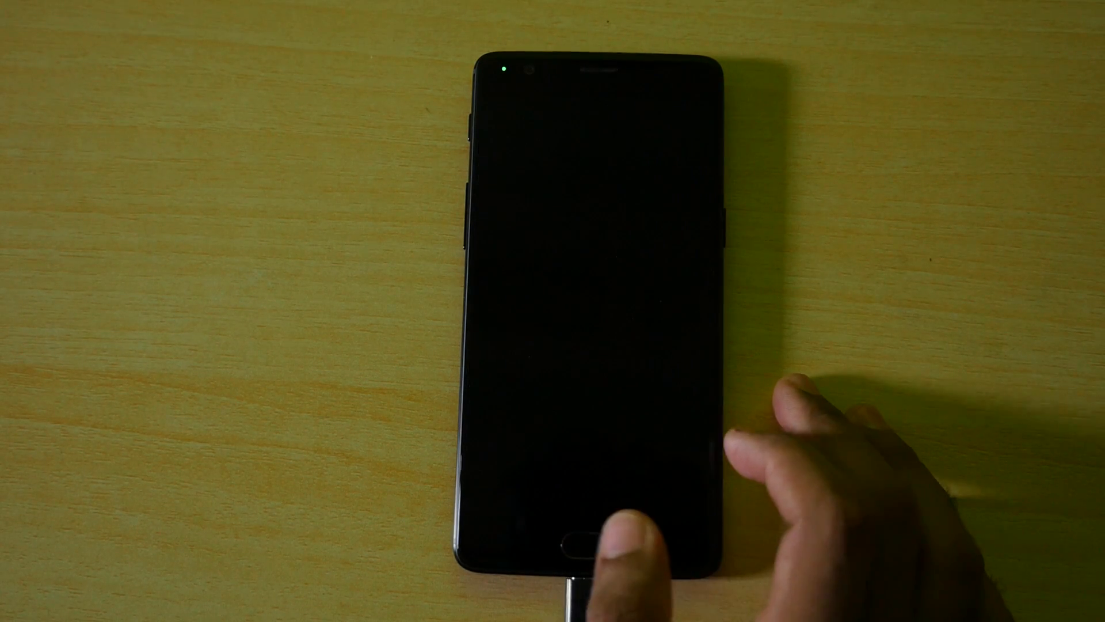
left_click(572, 536)
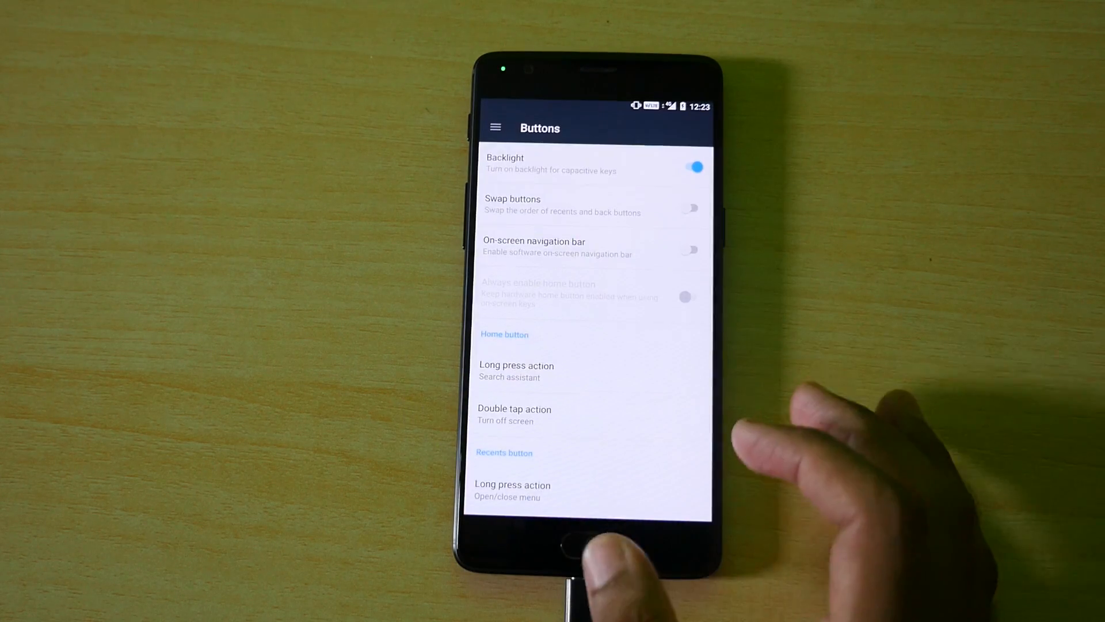